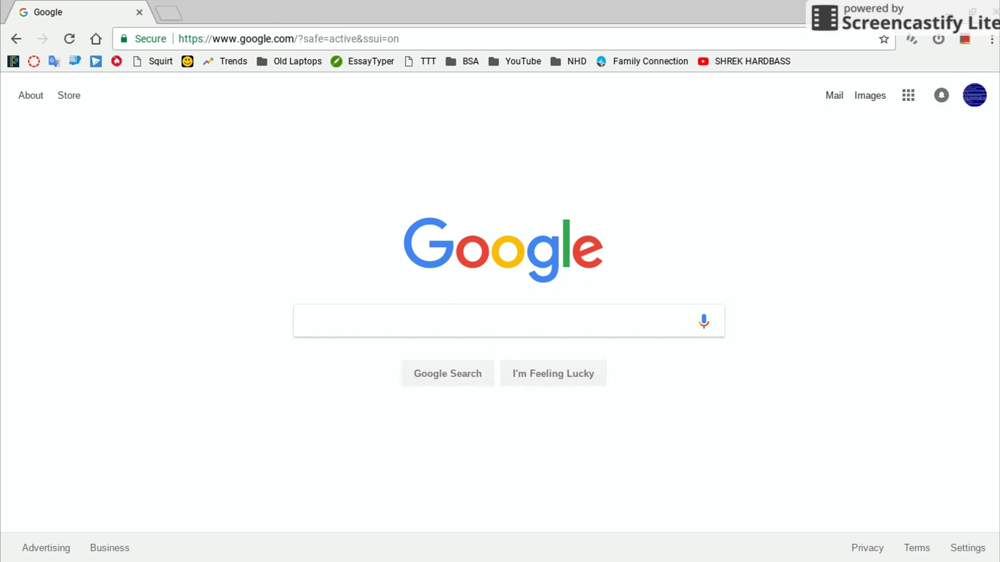
mouse_move(267, 280)
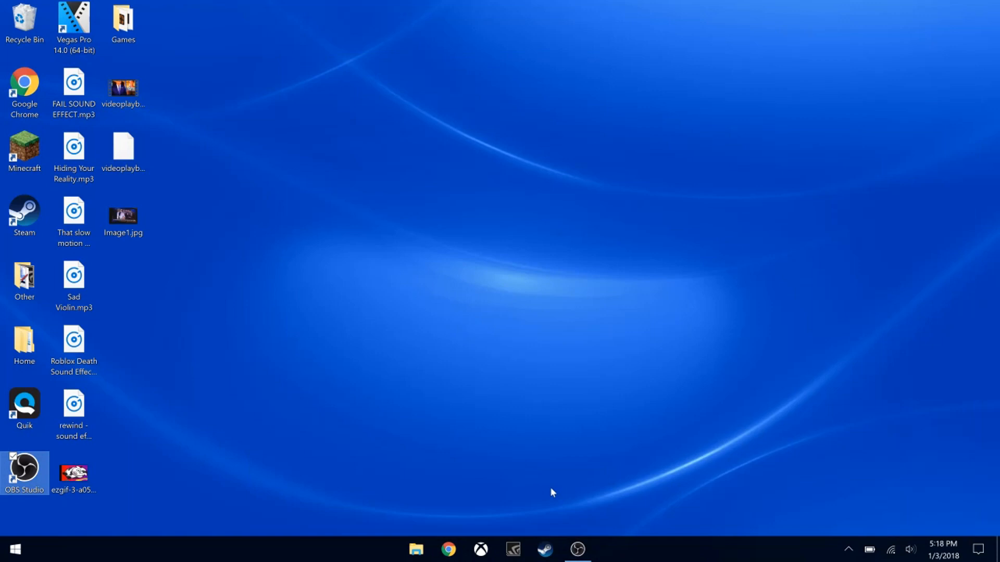
mouse_move(868, 502)
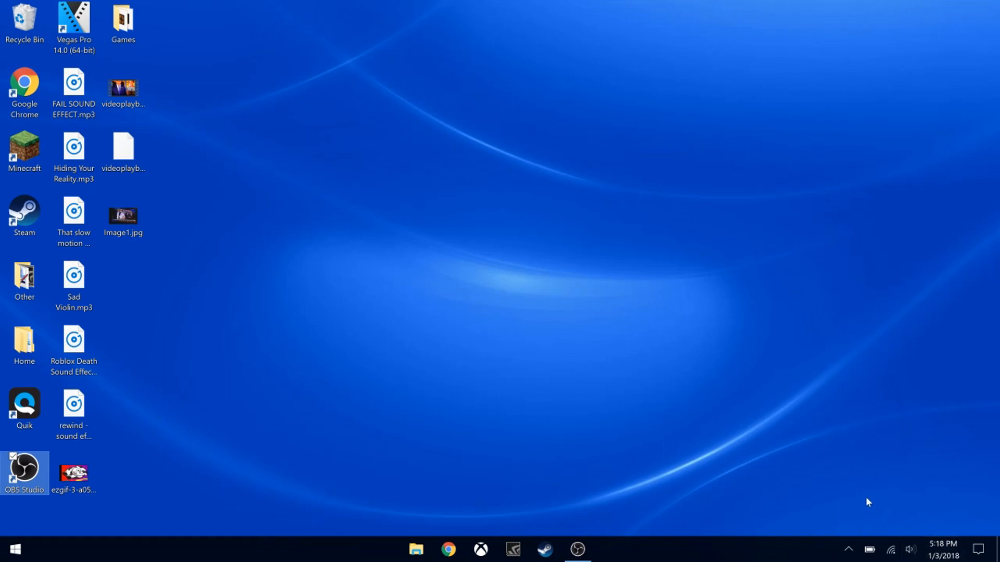
mouse_move(310, 561)
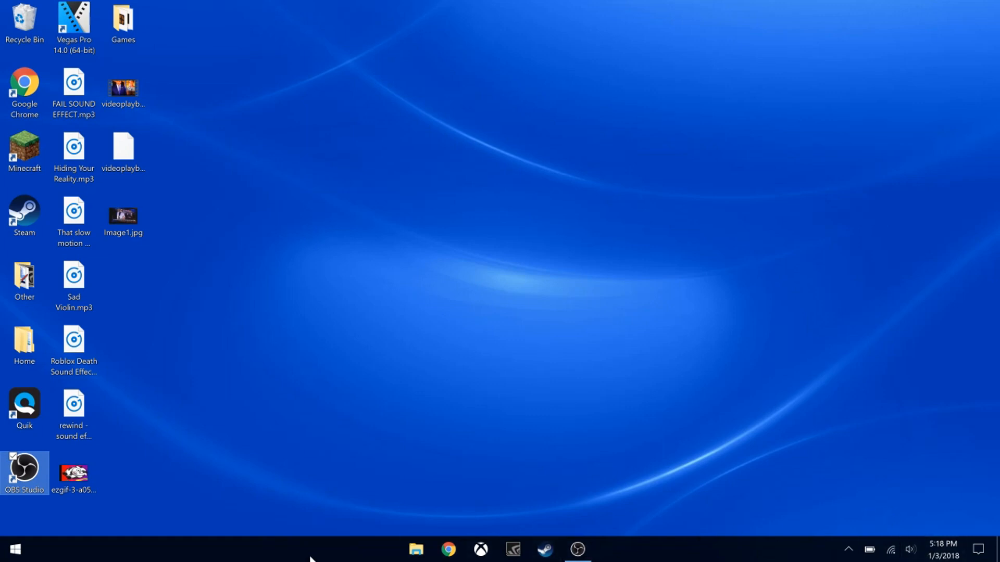
mouse_move(617, 259)
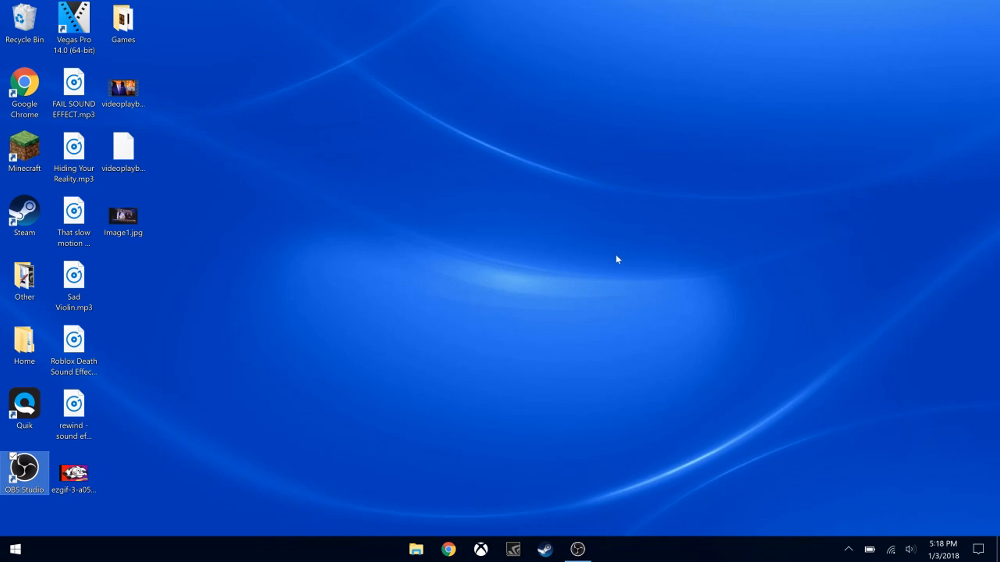
- Launch File Explorer from the taskbar to browse the computer's drives
left_click(415, 553)
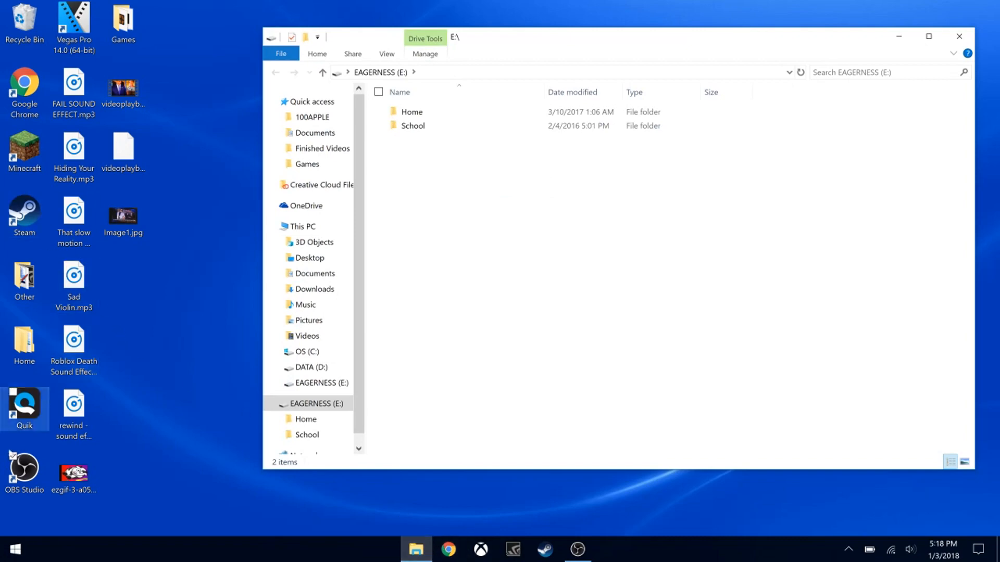
- Copy umss.exe from the desktop onto the EAGERNESS (E:) flash drive
left_click(13, 548)
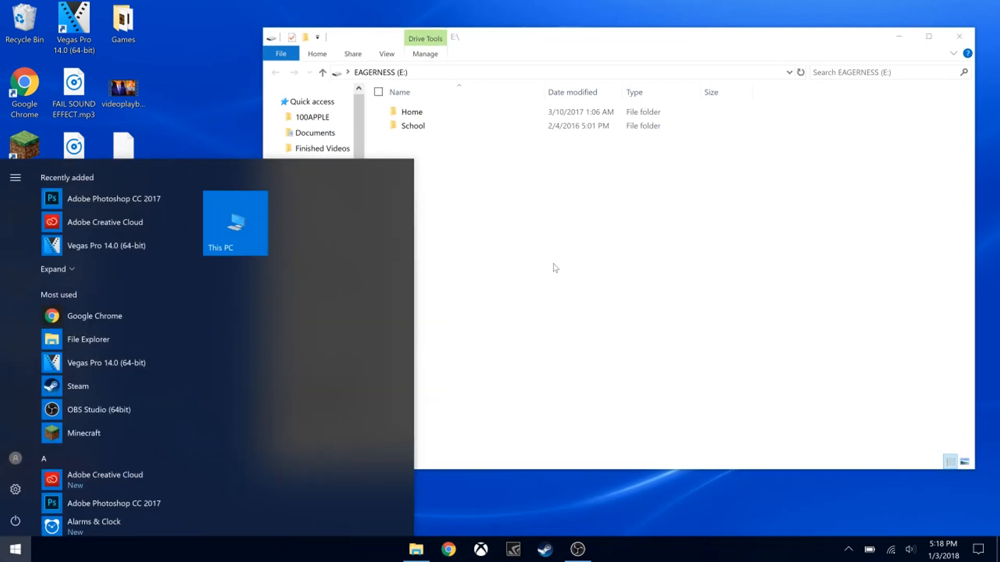
mouse_move(73, 467)
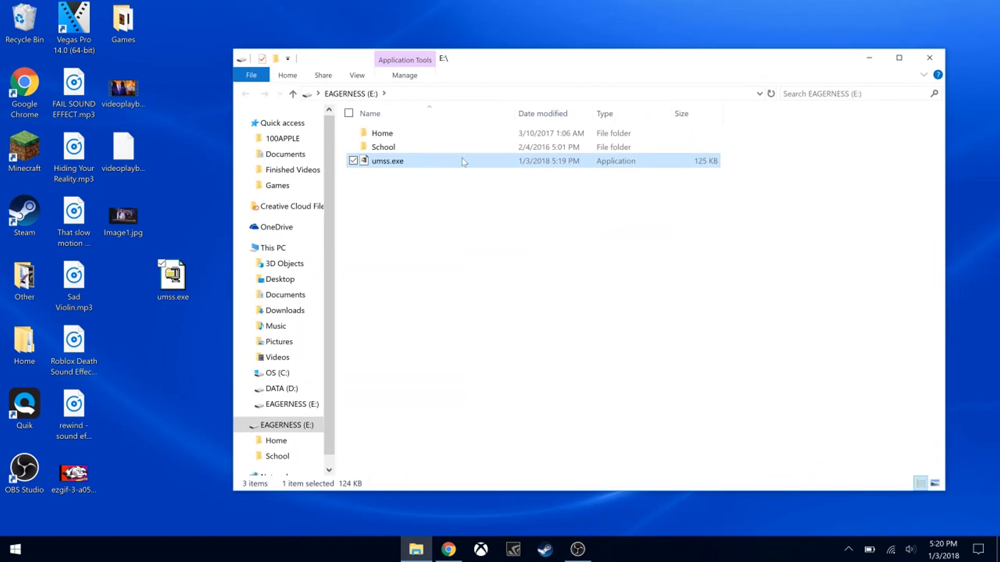
mouse_move(462, 160)
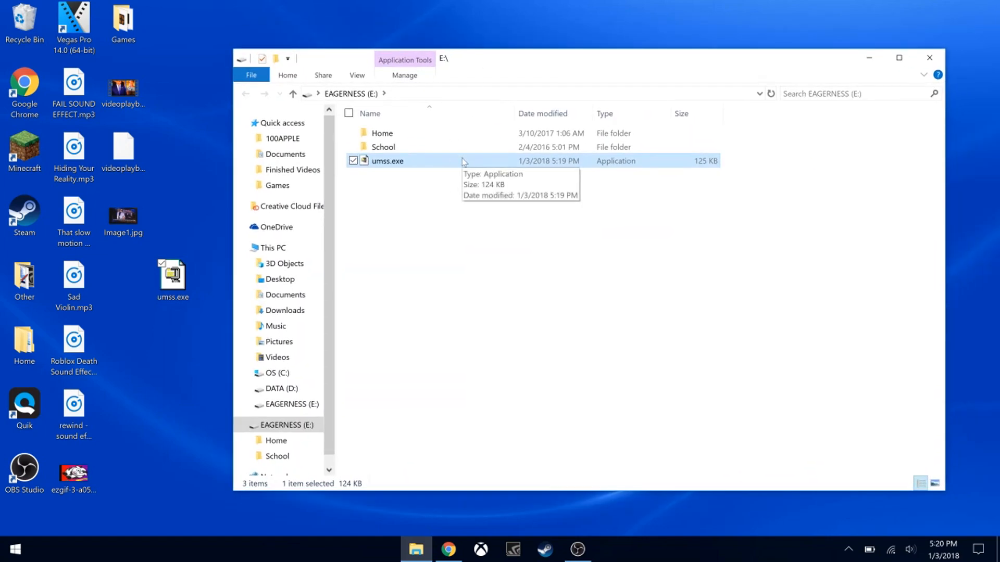
left_click(929, 57)
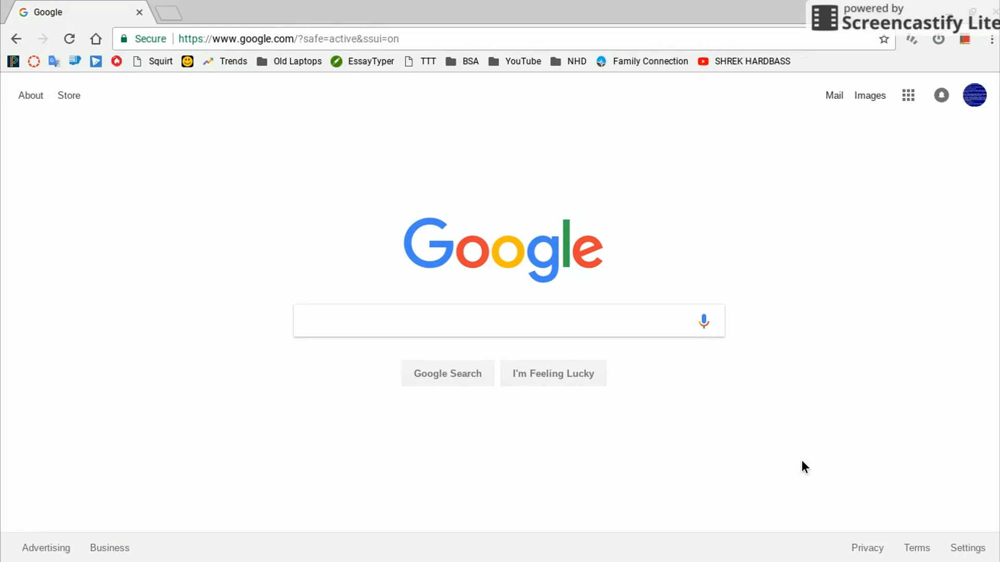
mouse_move(505, 205)
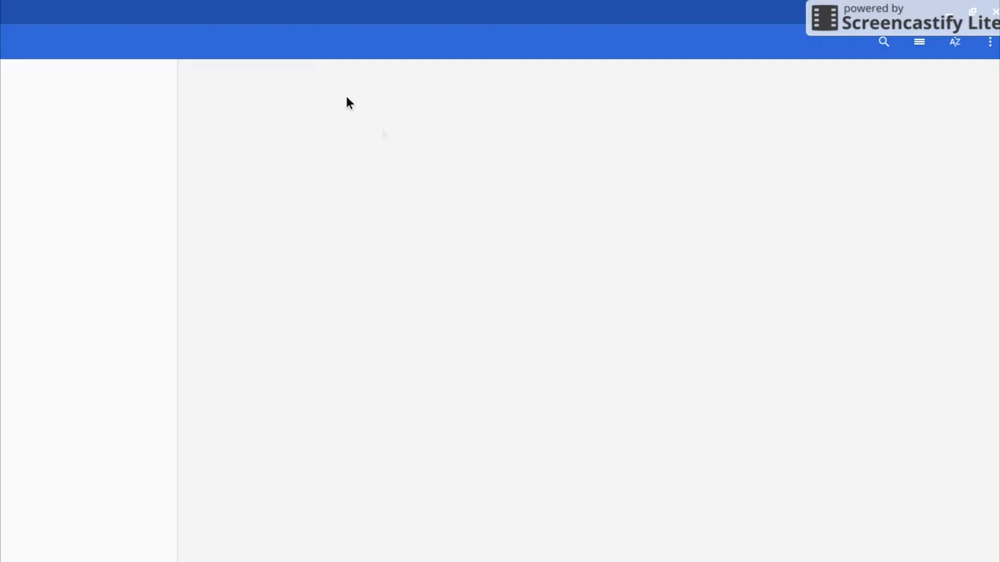
- Drag umss.exe from the EAGERNESS drive onto Downloads in the Files sidebar
left_click(62, 197)
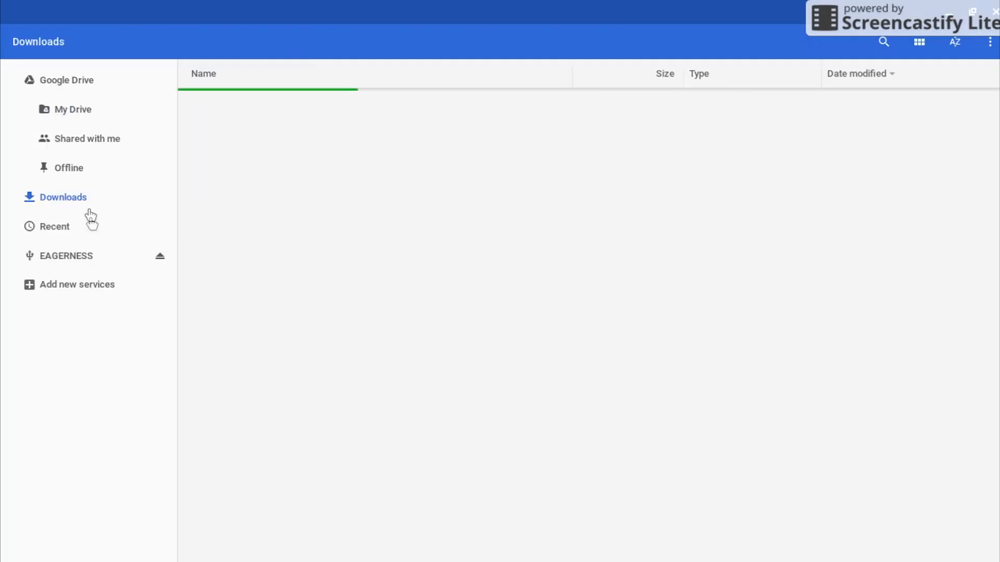
left_click(66, 257)
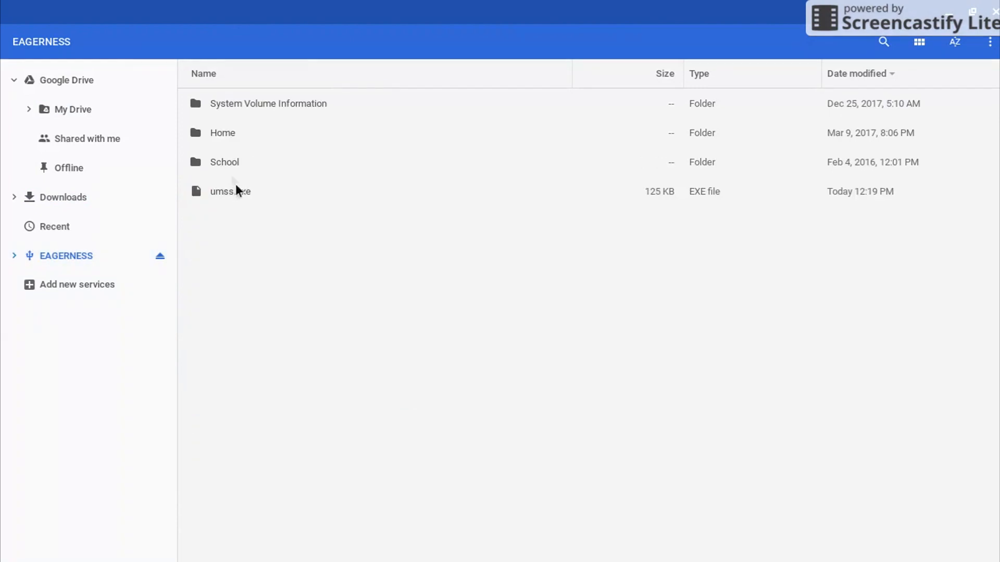
left_click(230, 191)
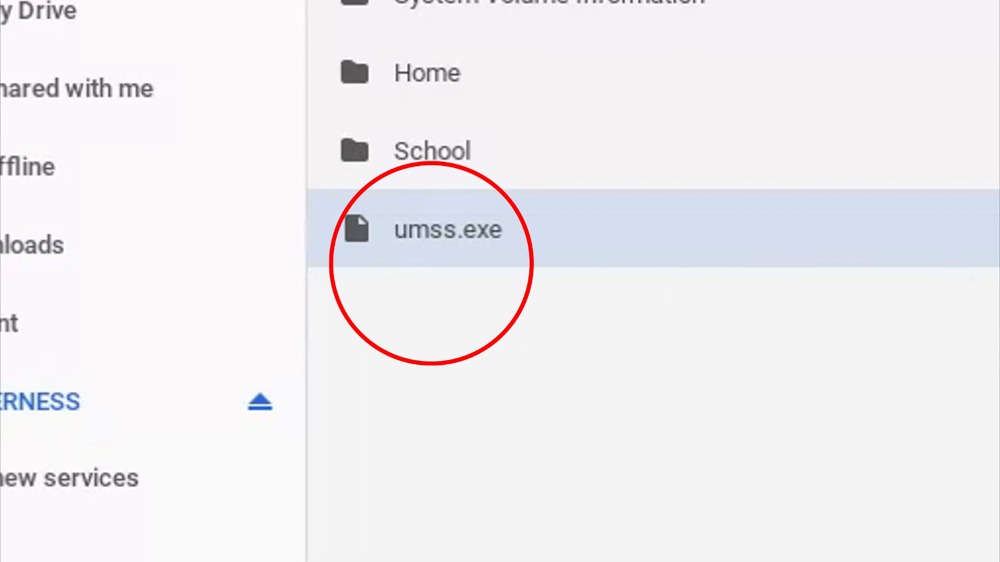
mouse_move(472, 315)
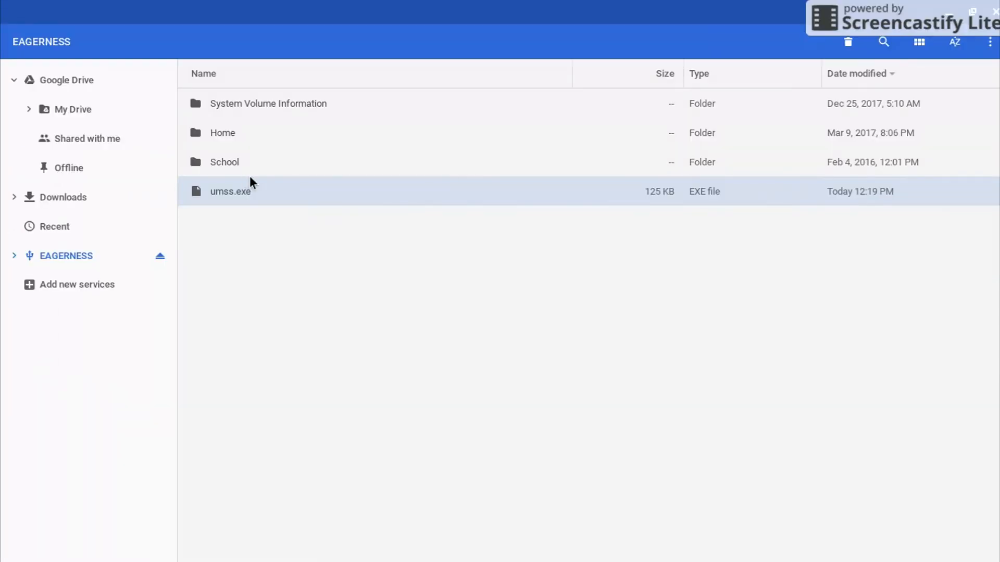
left_click_drag(229, 192, 97, 192)
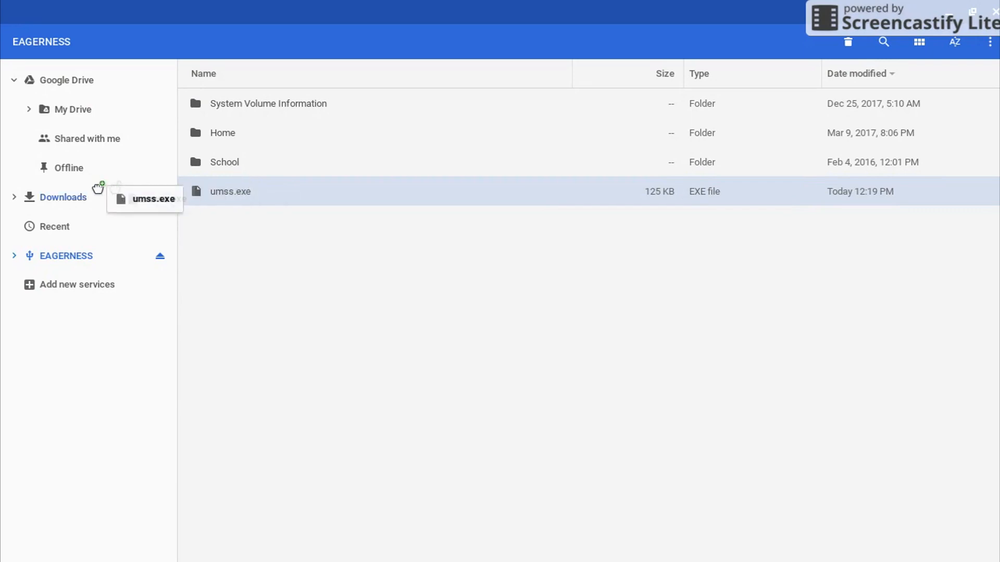